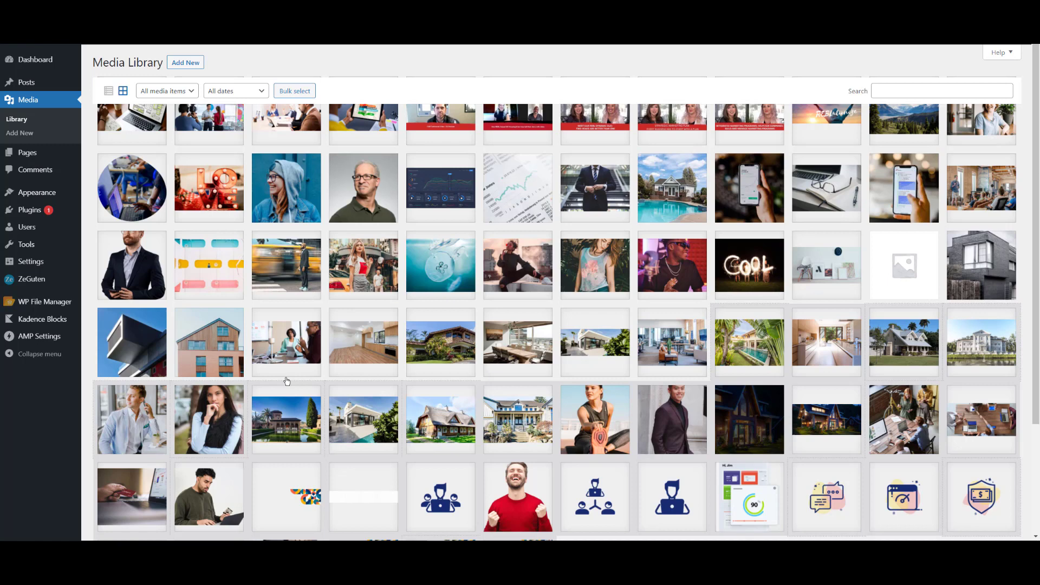
mouse_move(42, 418)
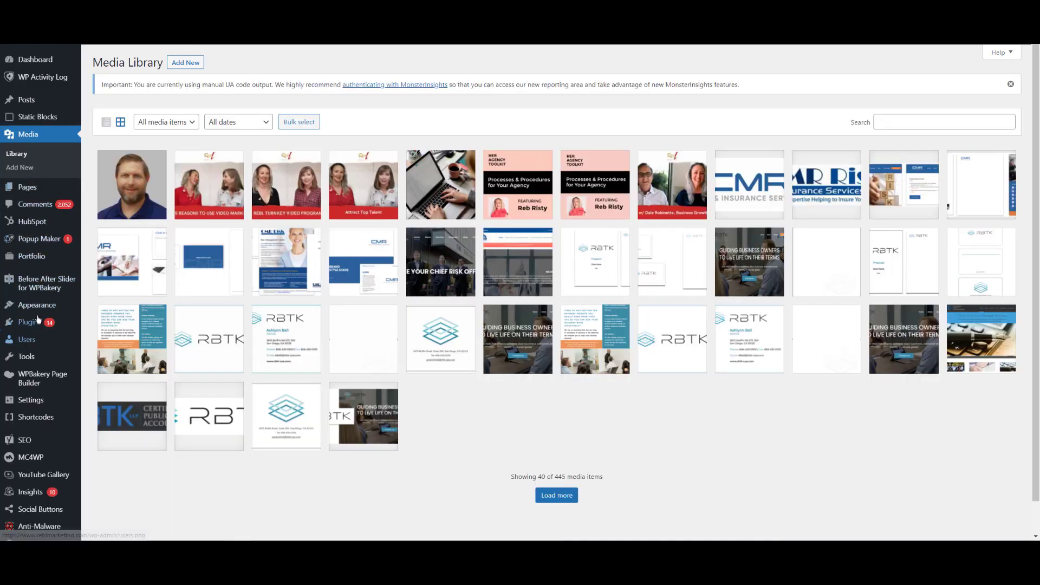
Go from the Media Library to the old site's installed Plugins list.
left_click(30, 318)
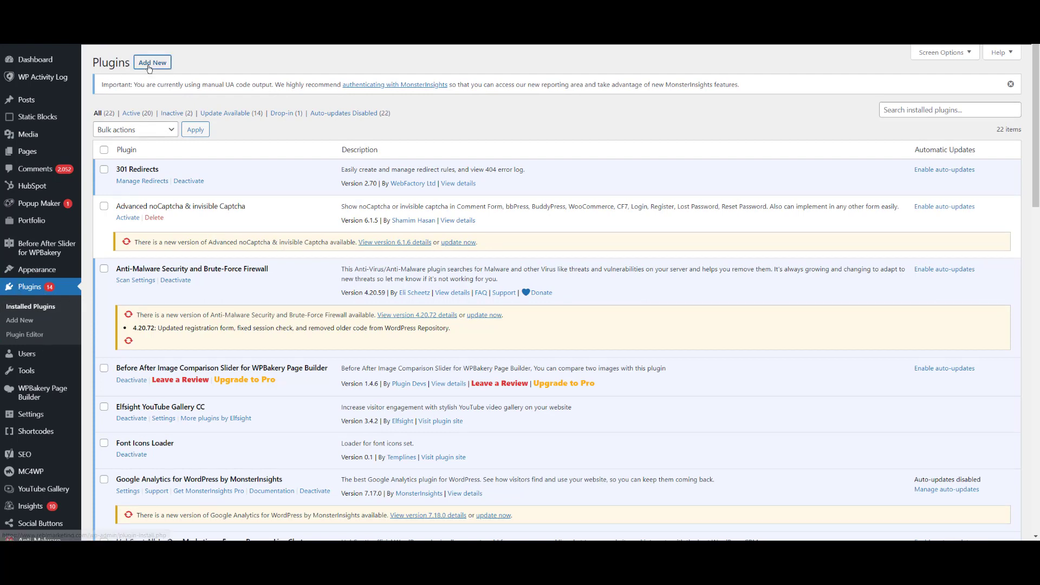
Search 'expo', then install and activate the Export Media Library plugin.
left_click(152, 62)
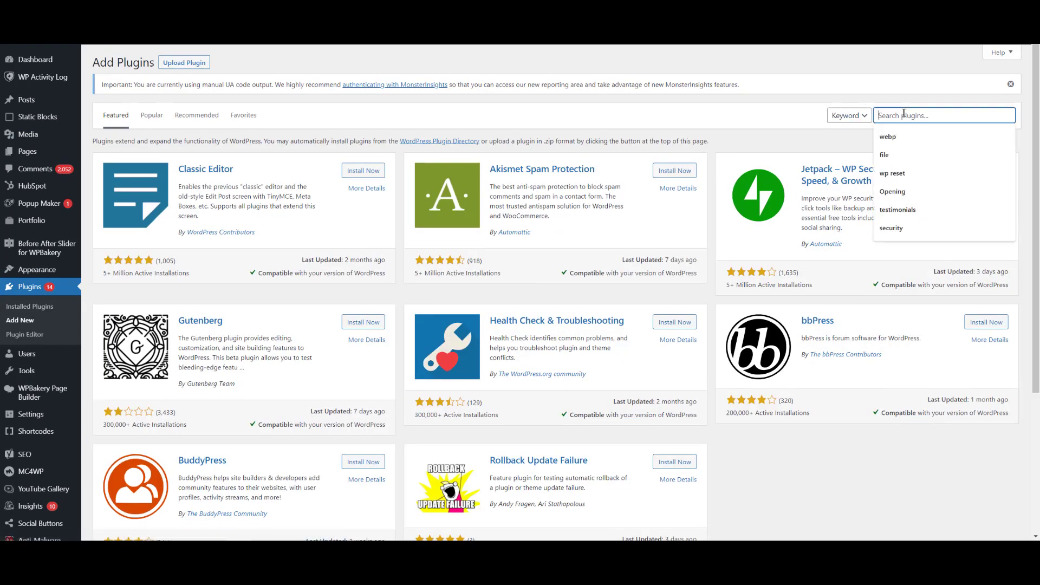
type("export media")
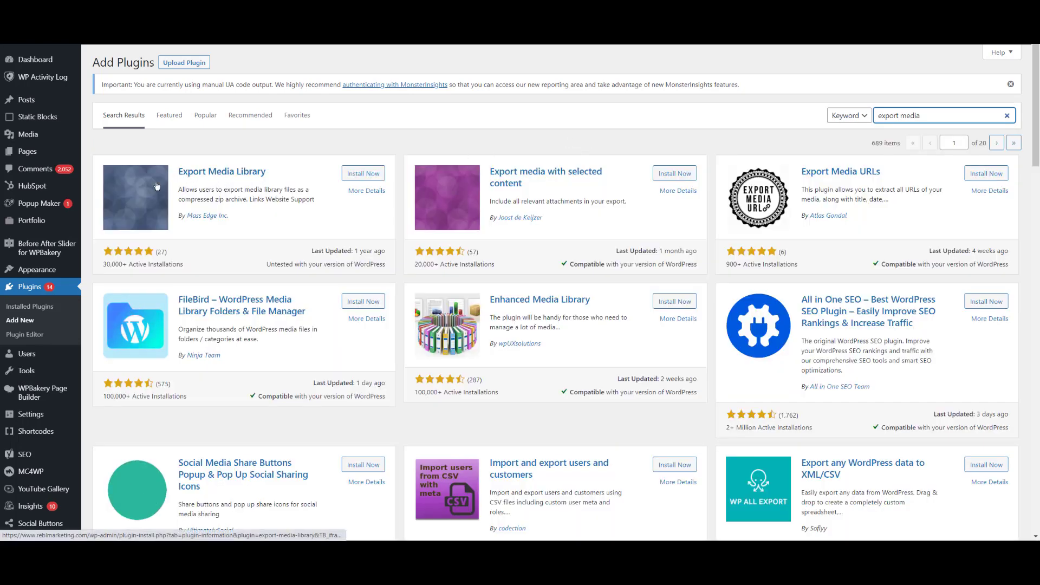
left_click(363, 173)
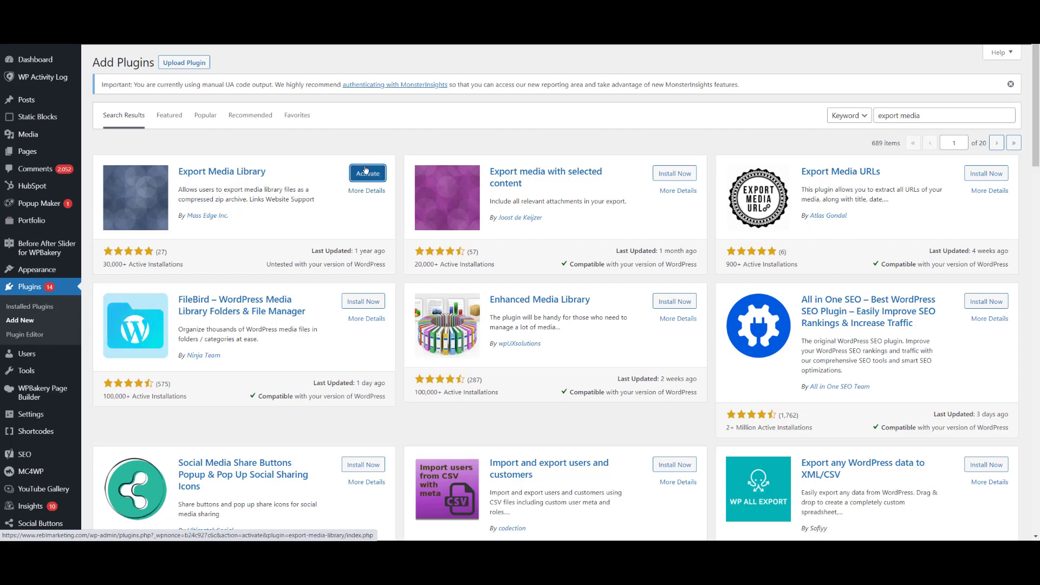
left_click(367, 174)
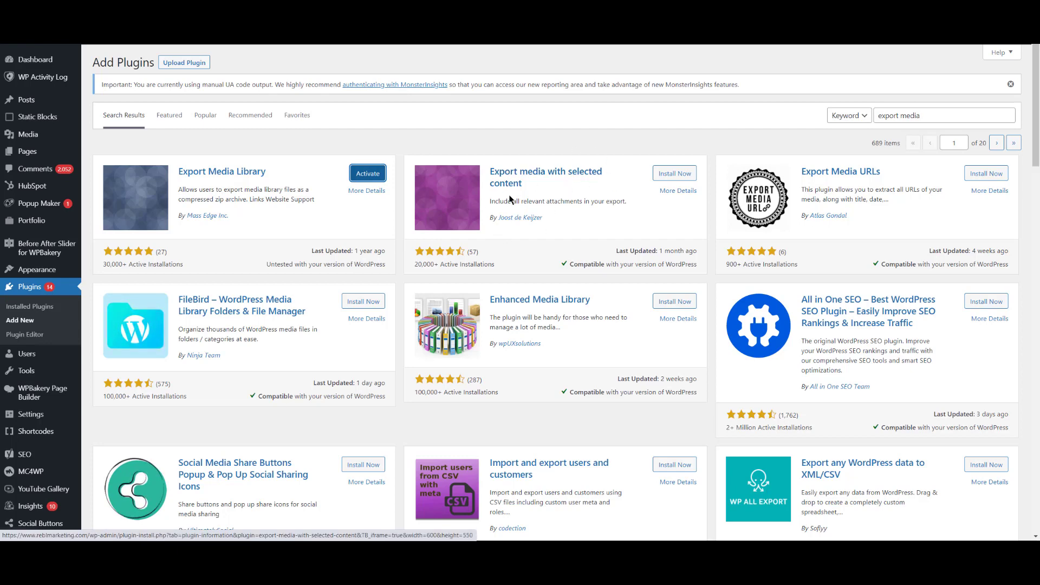
left_click(368, 173)
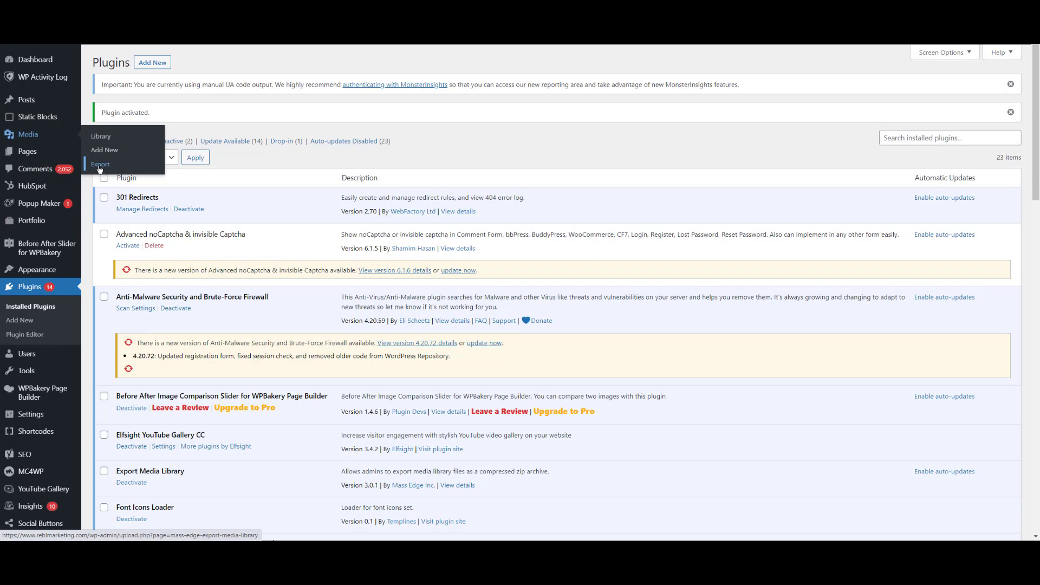
On Media > Export, choose Nested folders as the folder structure and download the zip.
left_click(99, 163)
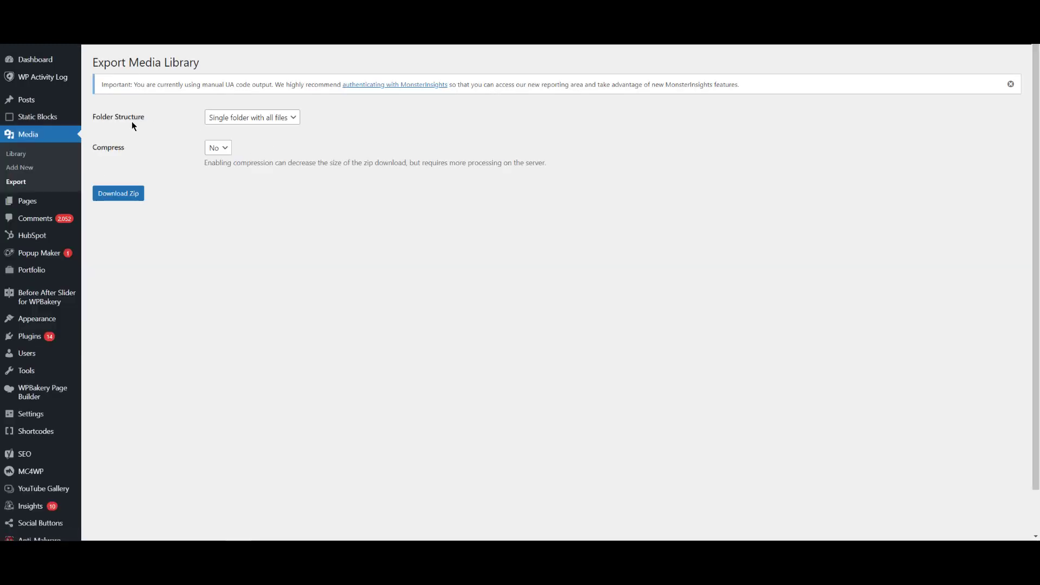
mouse_move(179, 129)
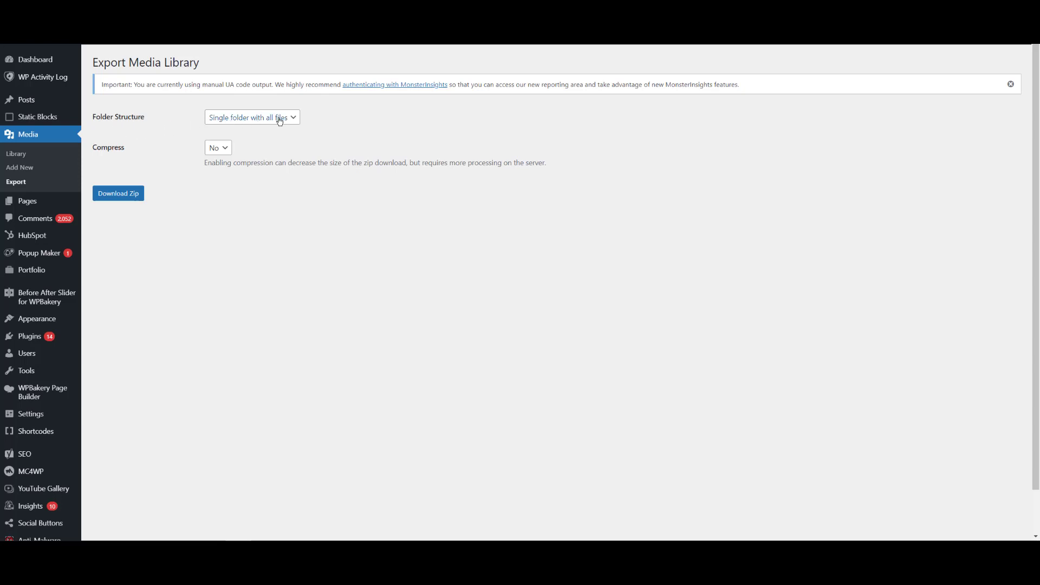
left_click(253, 117)
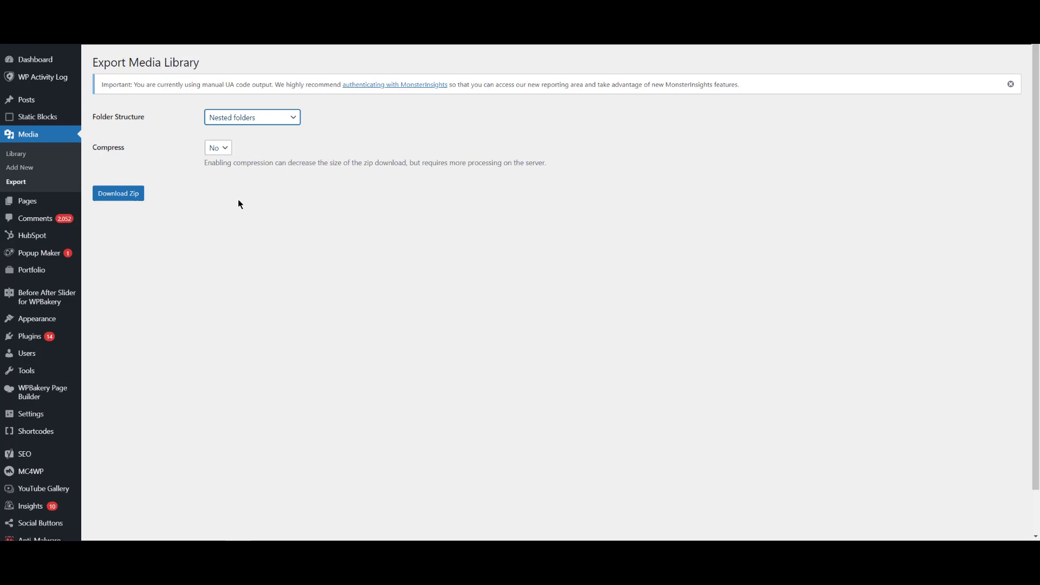
left_click(118, 193)
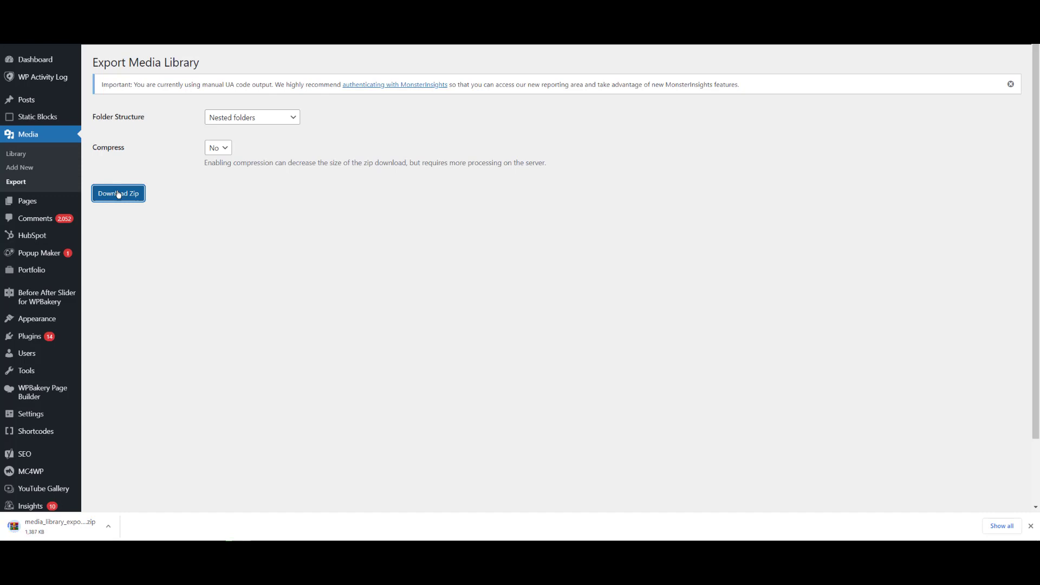
left_click(118, 193)
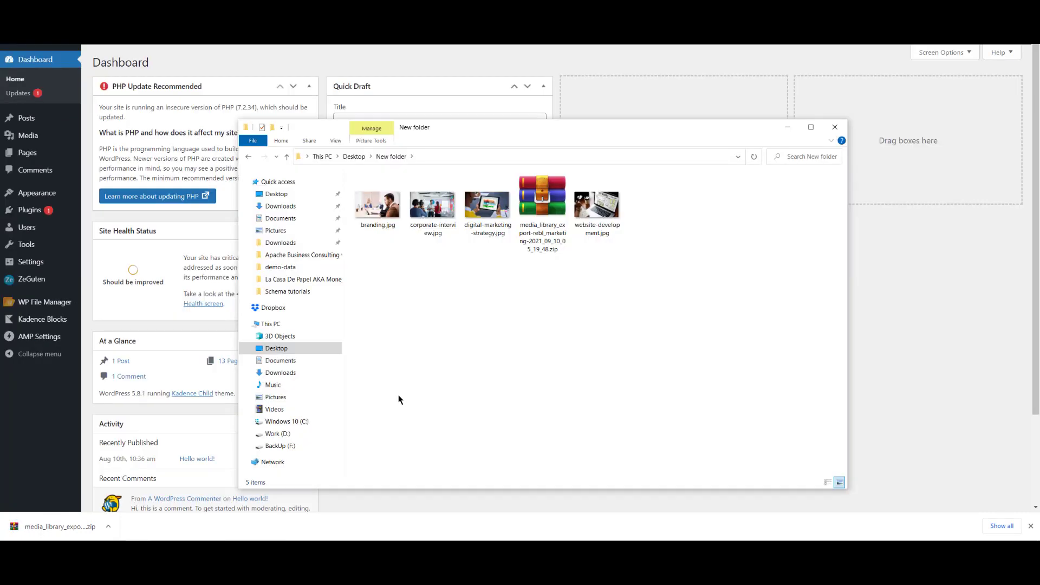
Extract the exported media zip here and enter the extracted folder.
right_click(541, 213)
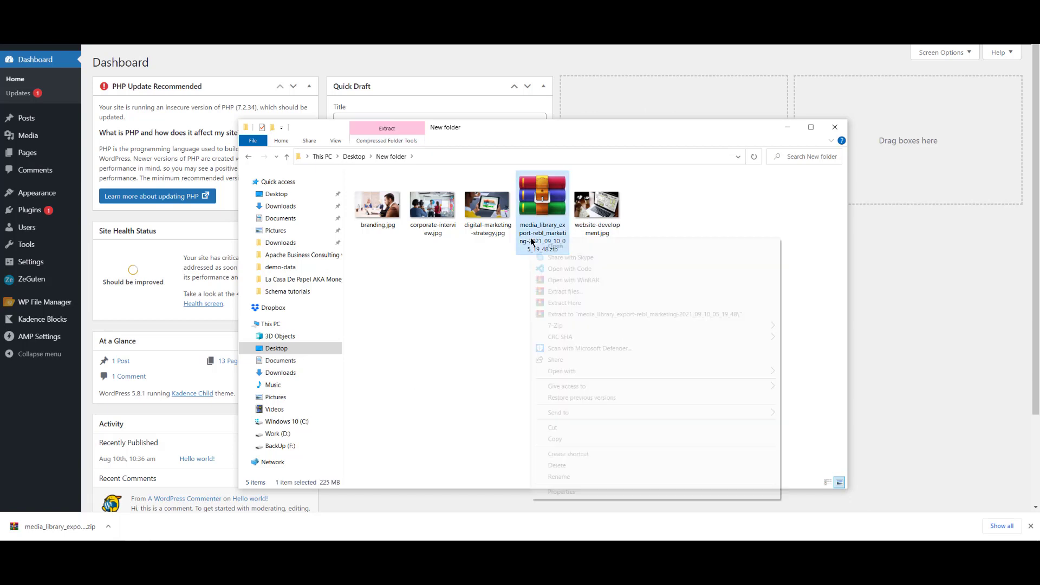
left_click(565, 302)
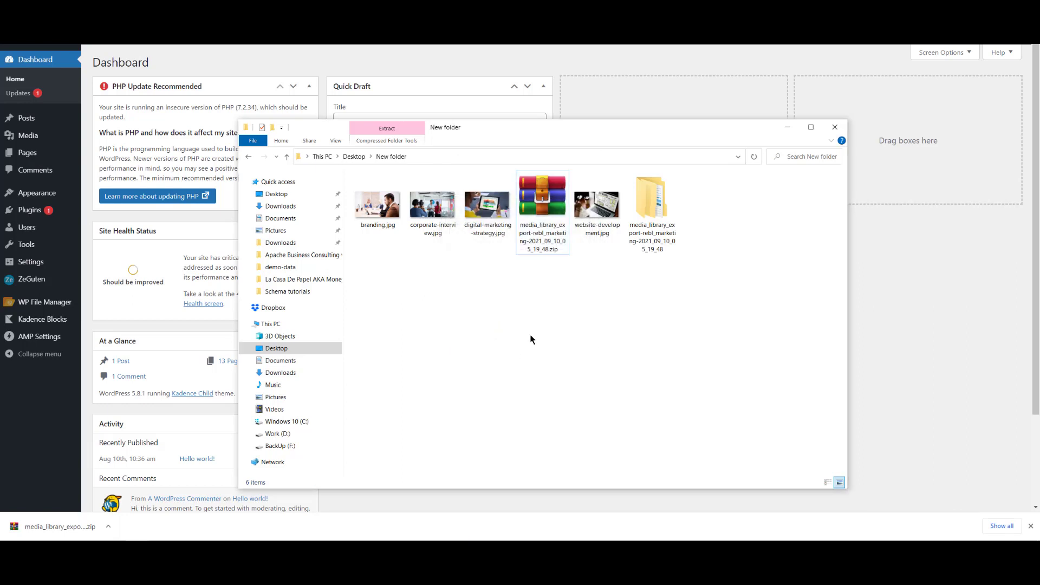
double_click(651, 194)
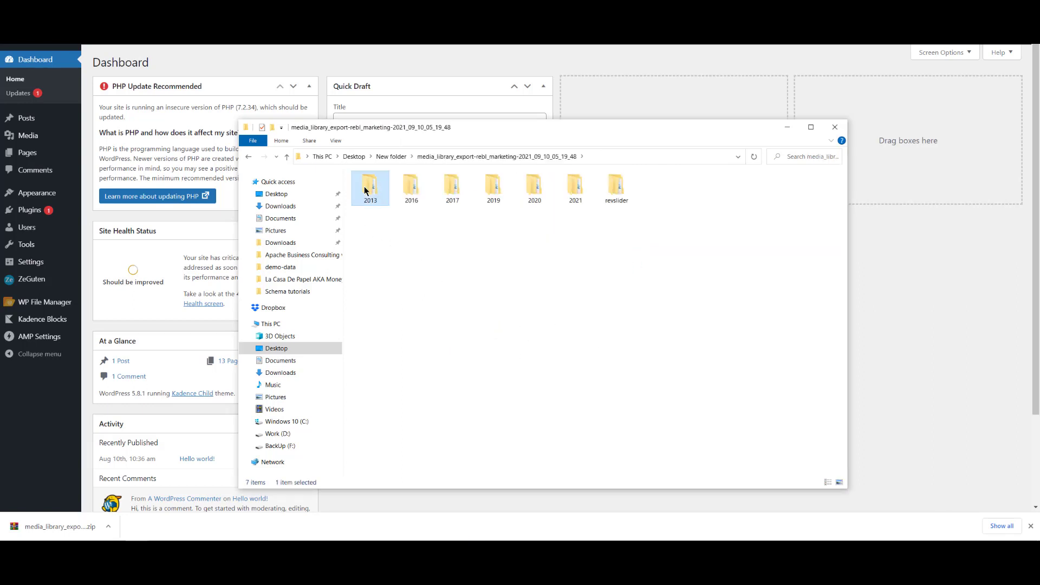
Browse the 2013 uploads subfolder and the revslider folder to check contents.
double_click(369, 185)
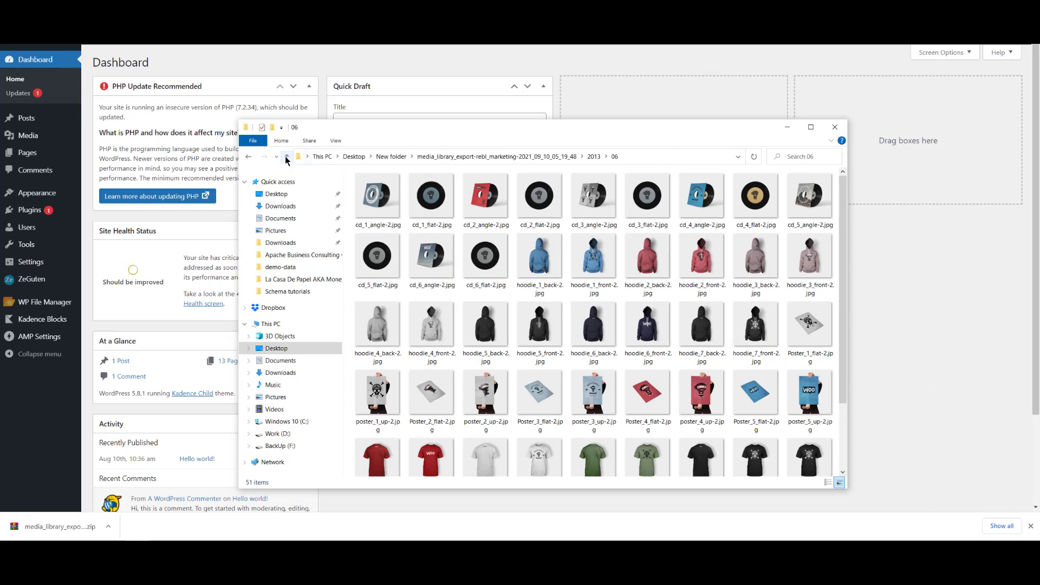
left_click(286, 156)
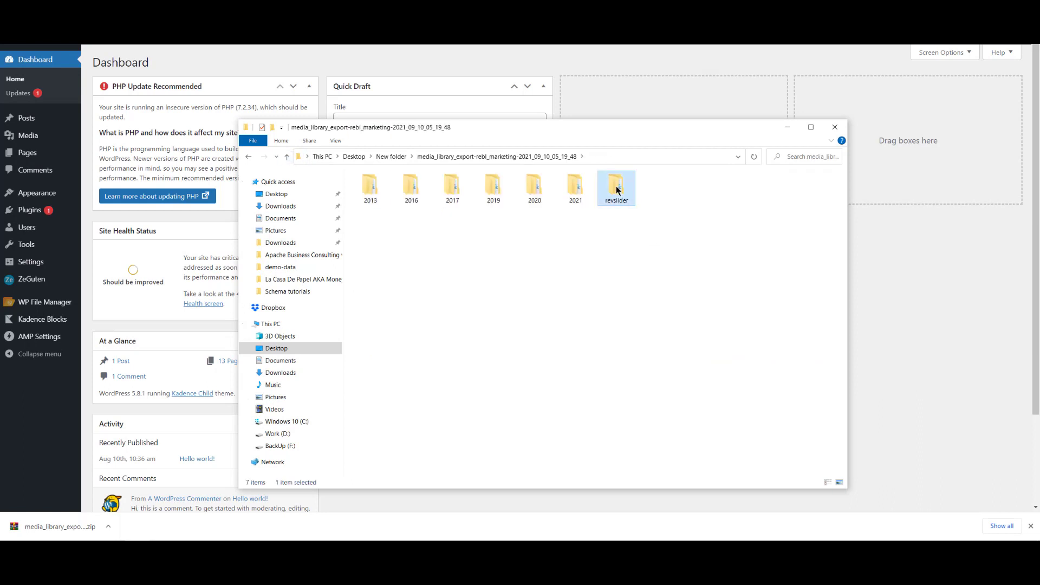
double_click(617, 185)
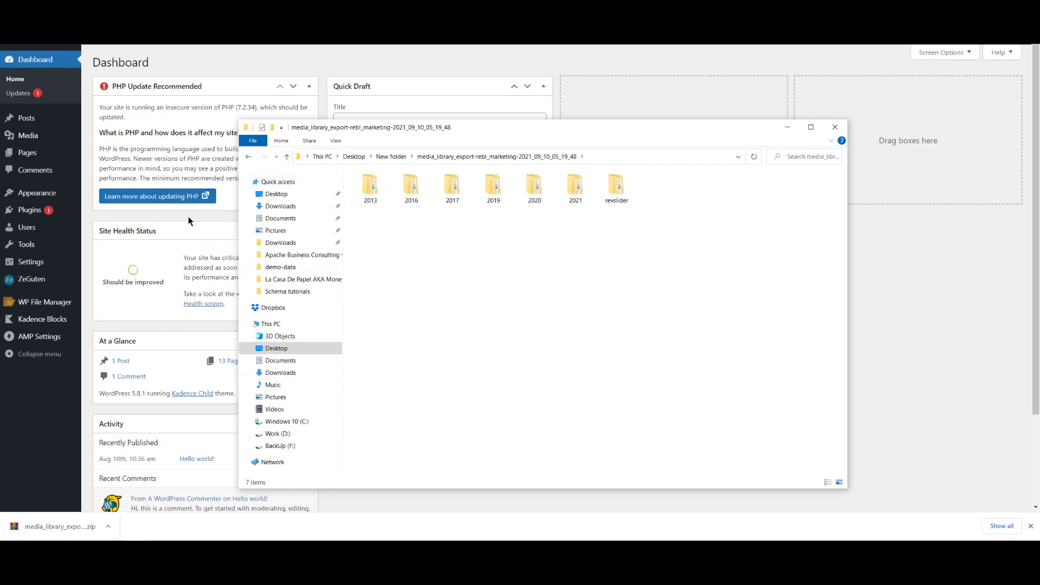
Select the add_filter('upload_dir', …) snippet in the Stack Overflow answer to copy it.
left_click(835, 127)
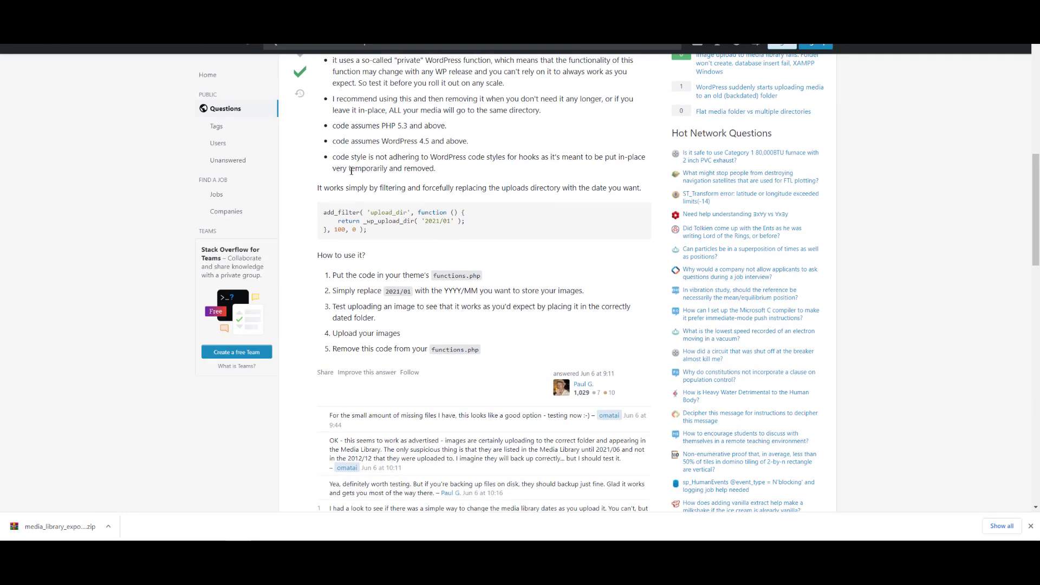
mouse_move(351, 171)
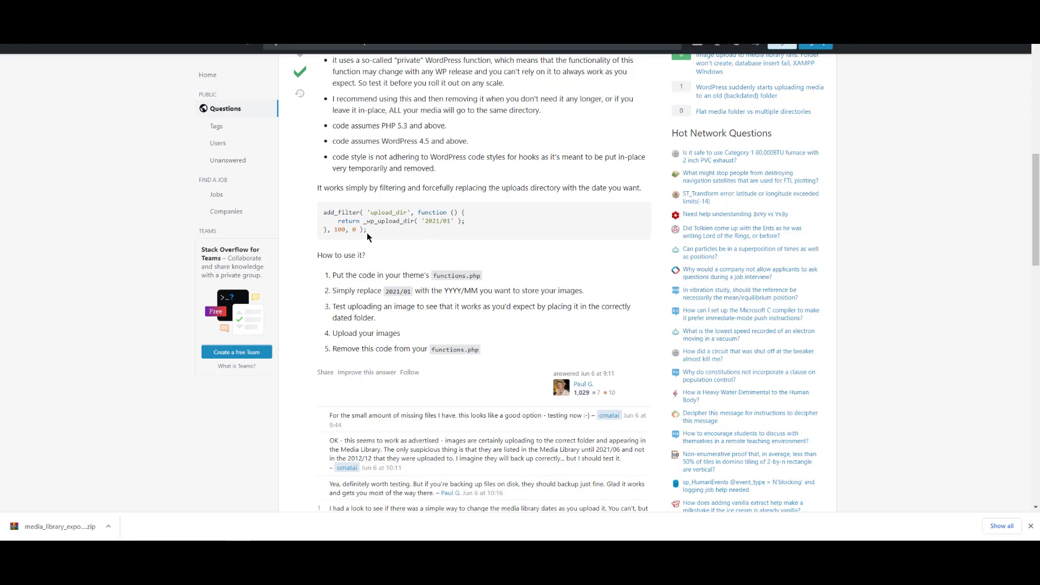
left_click_drag(323, 212, 367, 232)
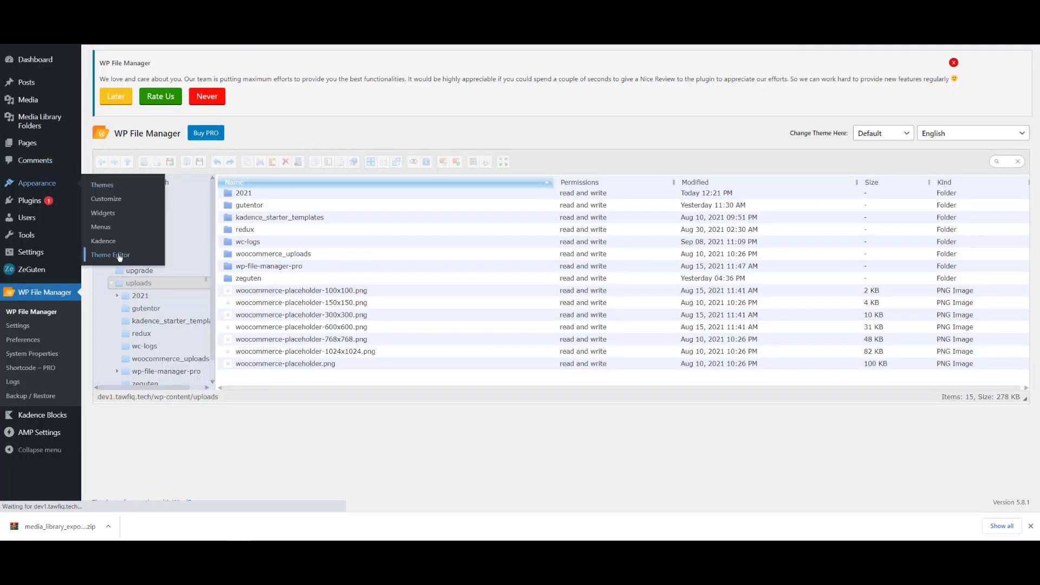
In Theme File Editor, set functions.php's upload_dir filter to _wp_upload_dir('2019/01') and update the file.
left_click(110, 254)
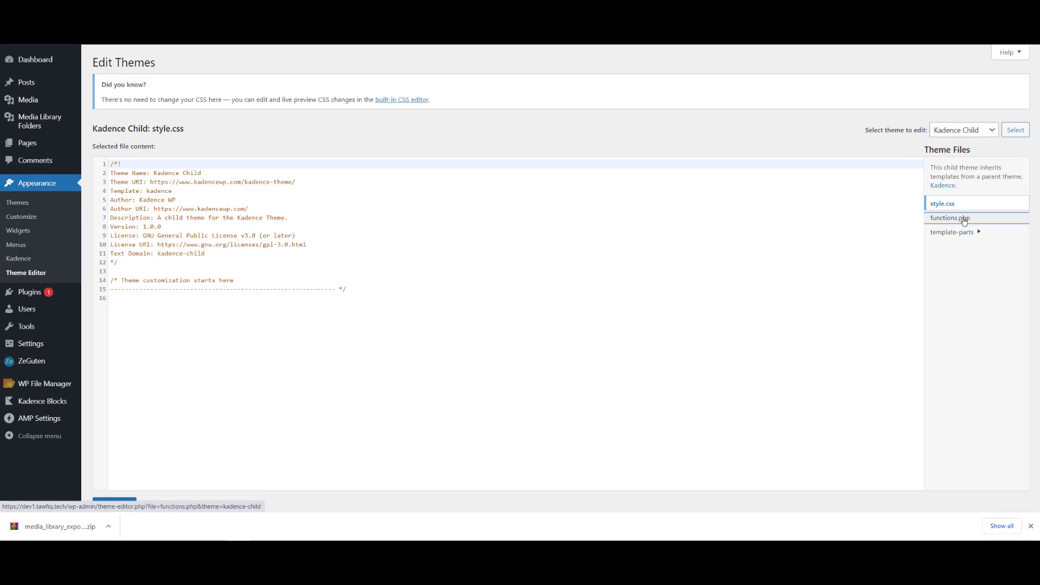
left_click(949, 218)
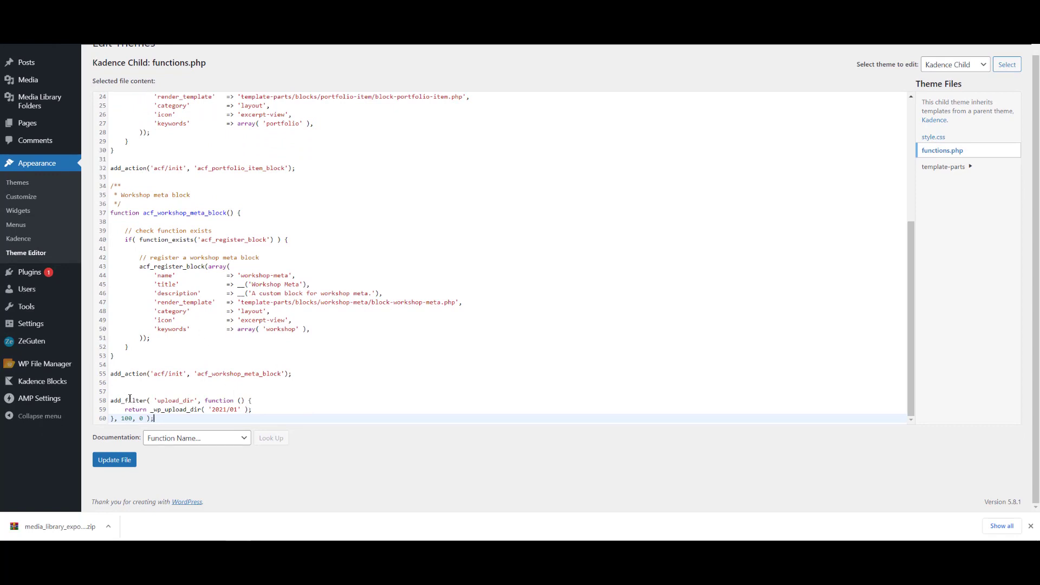
mouse_move(209, 404)
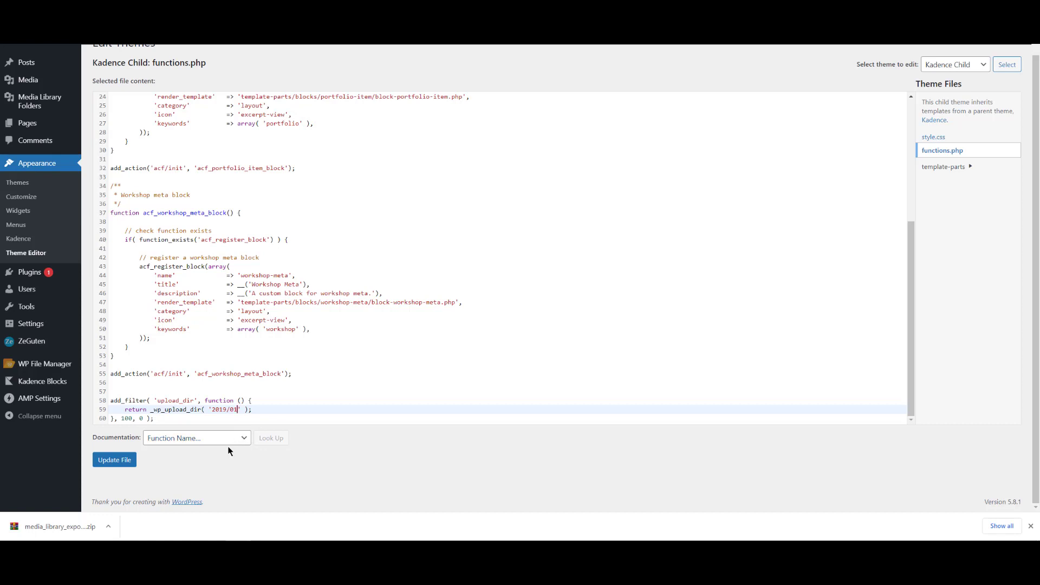
left_click(114, 459)
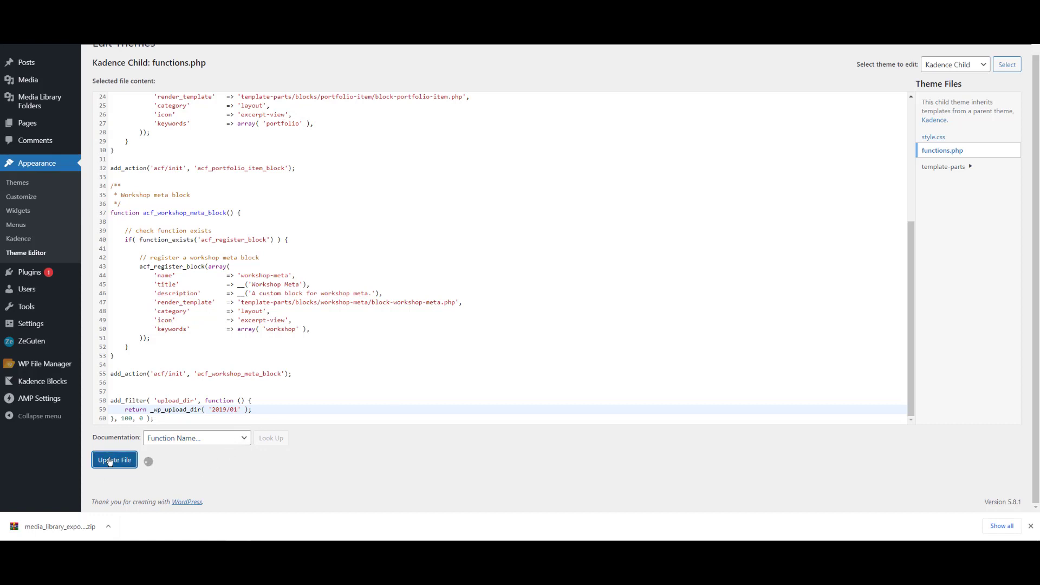
left_click(114, 459)
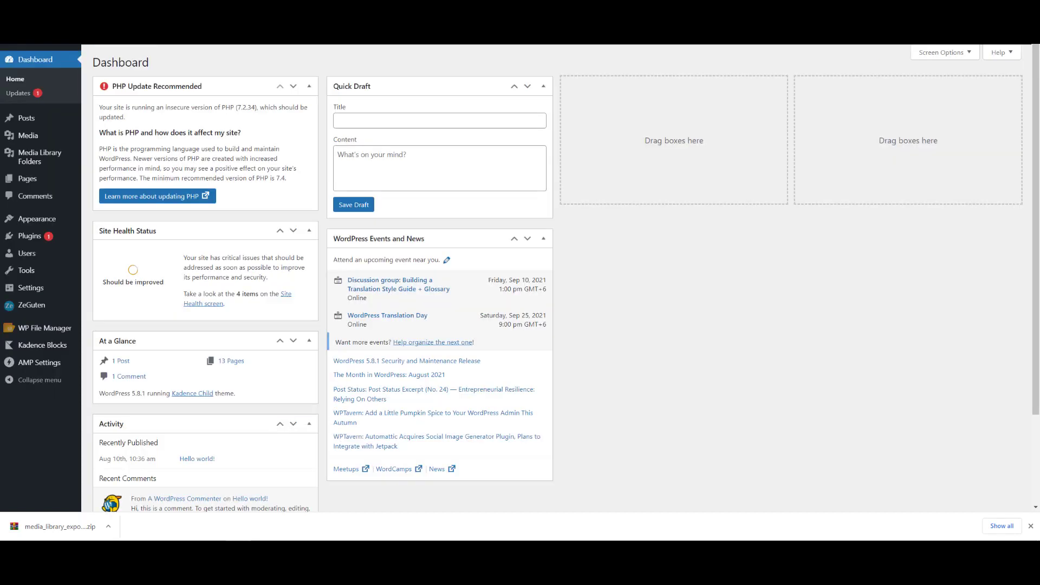
mouse_move(28, 137)
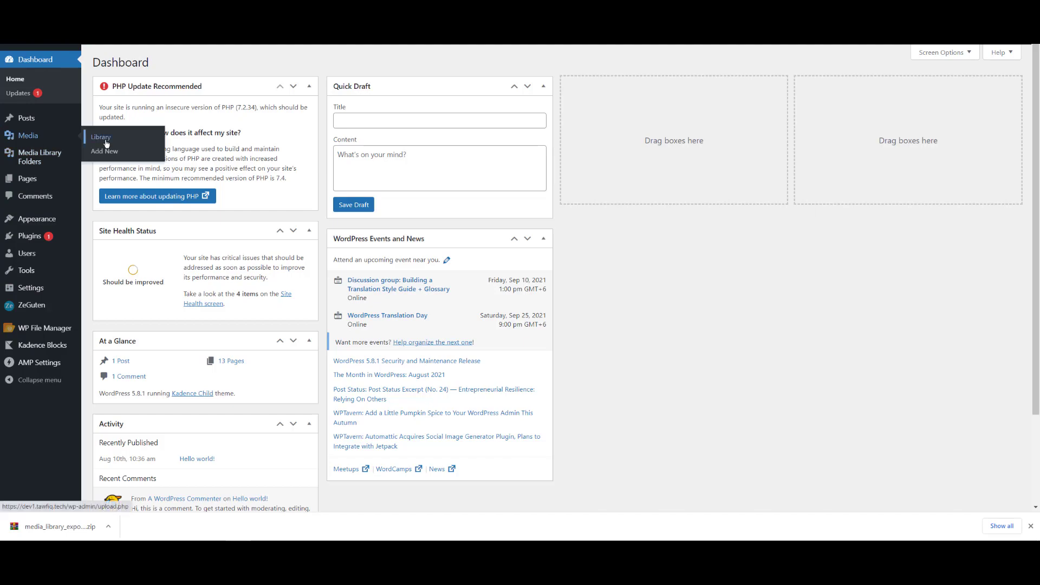
Drag the exported 2019/01 images into the Media Library to upload them.
left_click(100, 138)
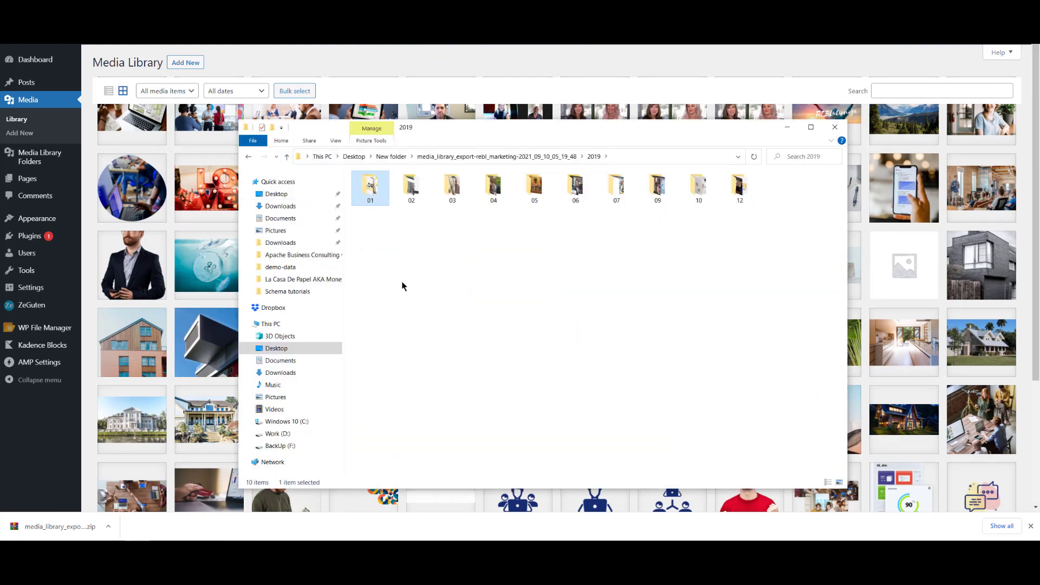
double_click(369, 186)
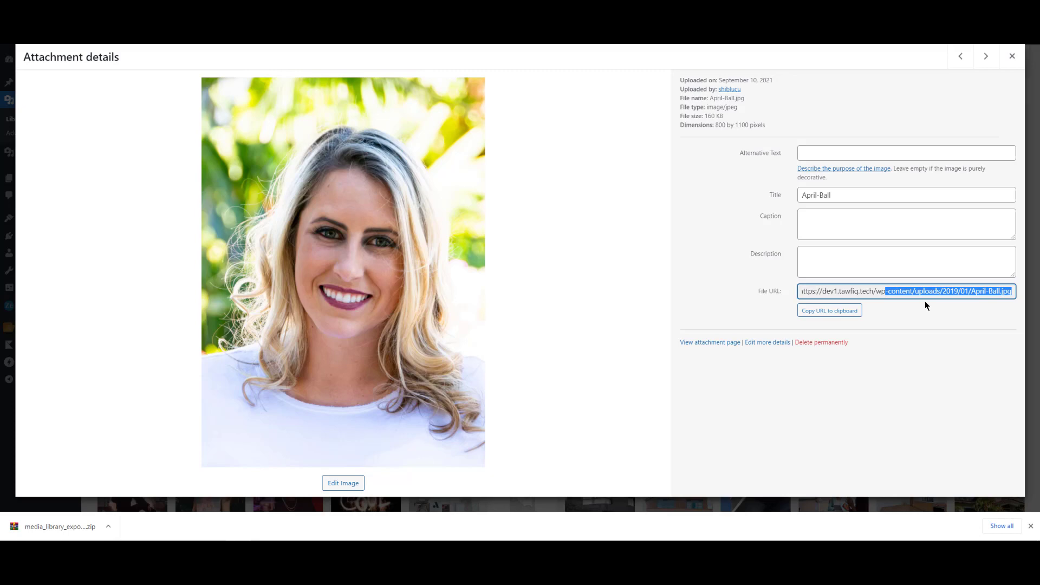
Check April-Ball.jpg's attachment details show a File URL under uploads/2019/01.
left_click(908, 291)
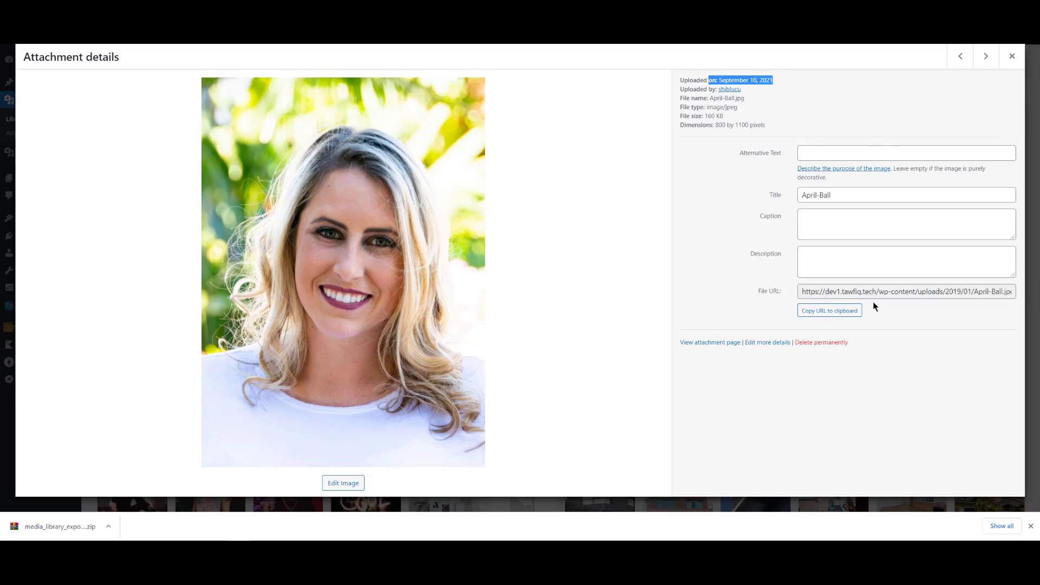
left_click(906, 290)
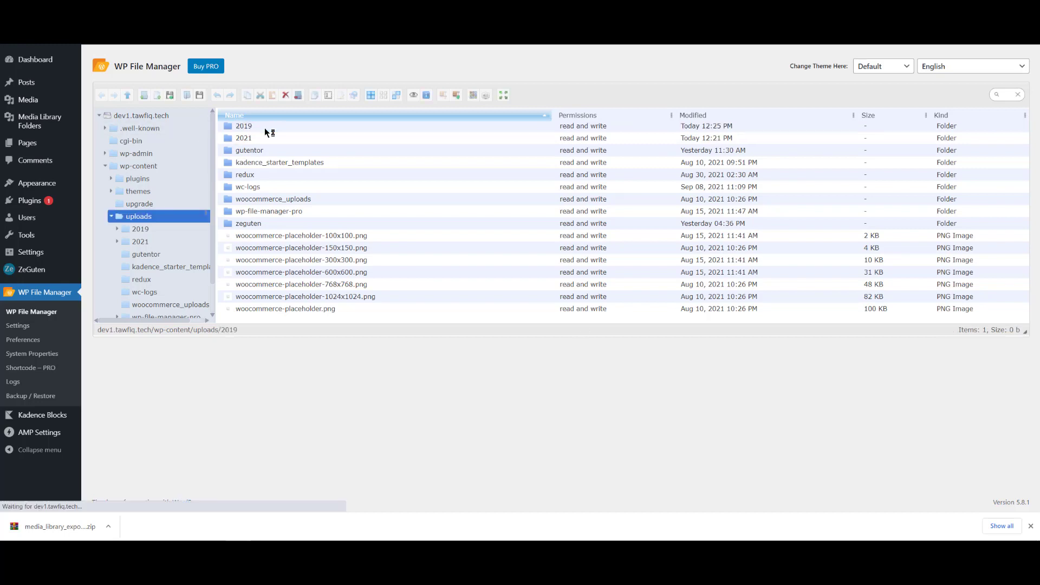
Browse uploads/2019/01 in WP File Manager to confirm the uploaded images are stored there.
double_click(244, 126)
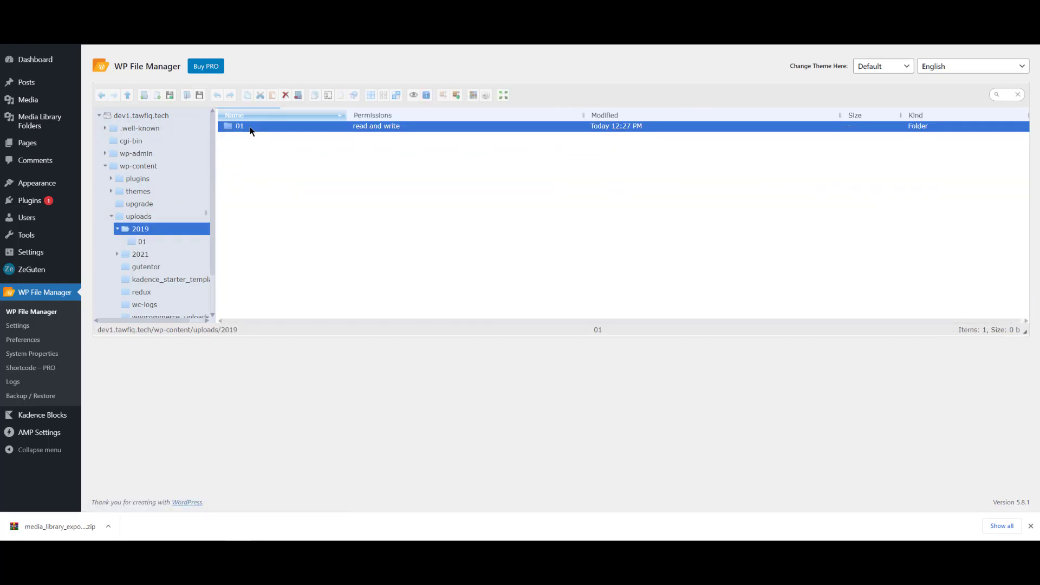
double_click(240, 126)
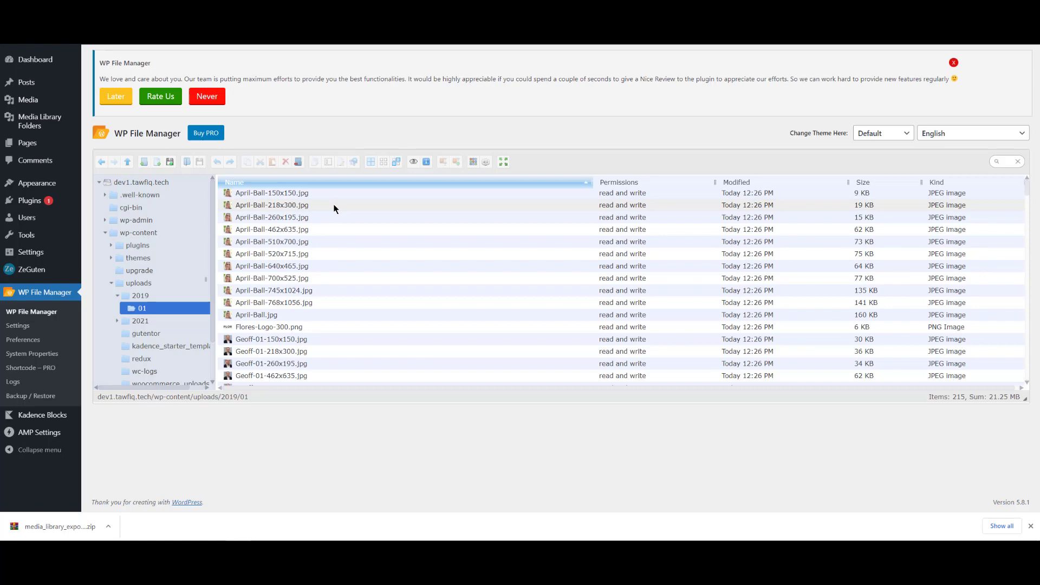
mouse_move(326, 266)
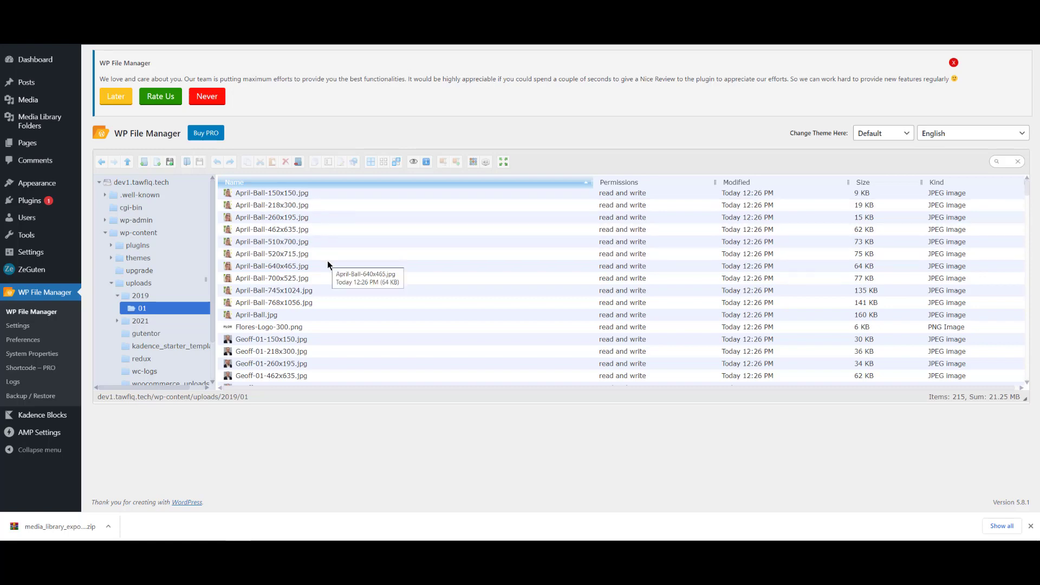
scroll("down", 3)
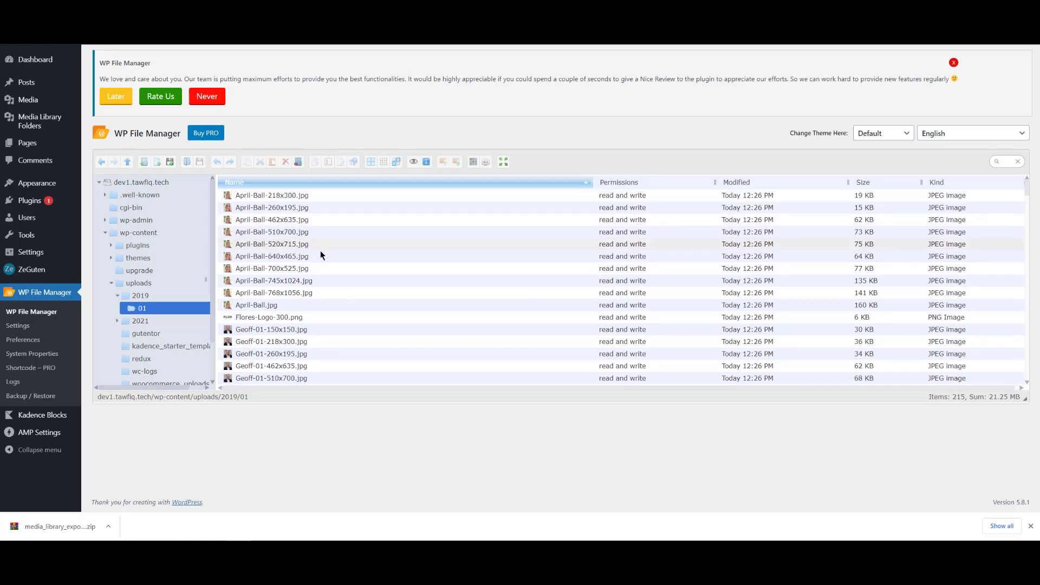
scroll("down", 3)
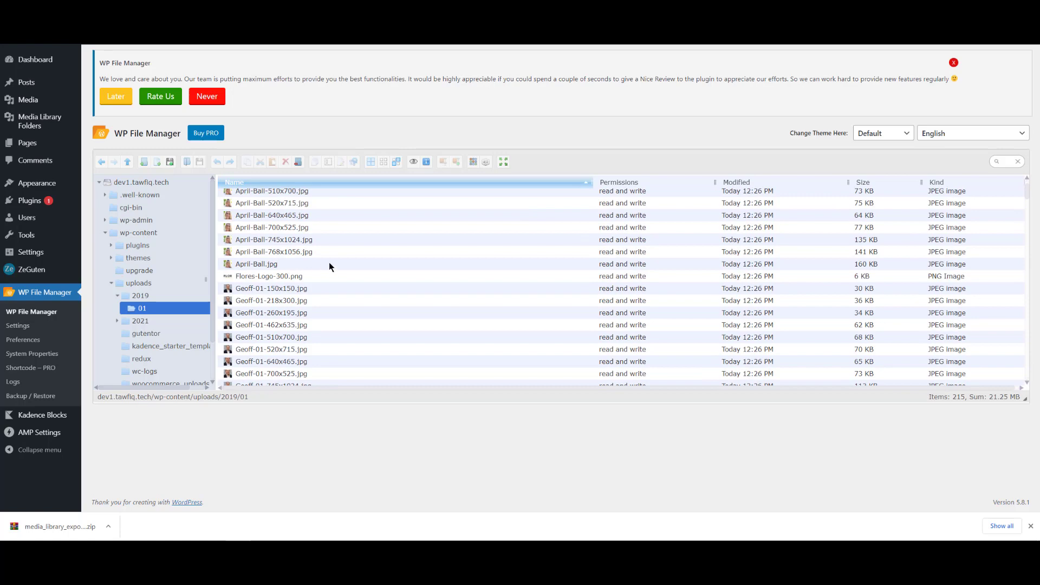
scroll("down", 3)
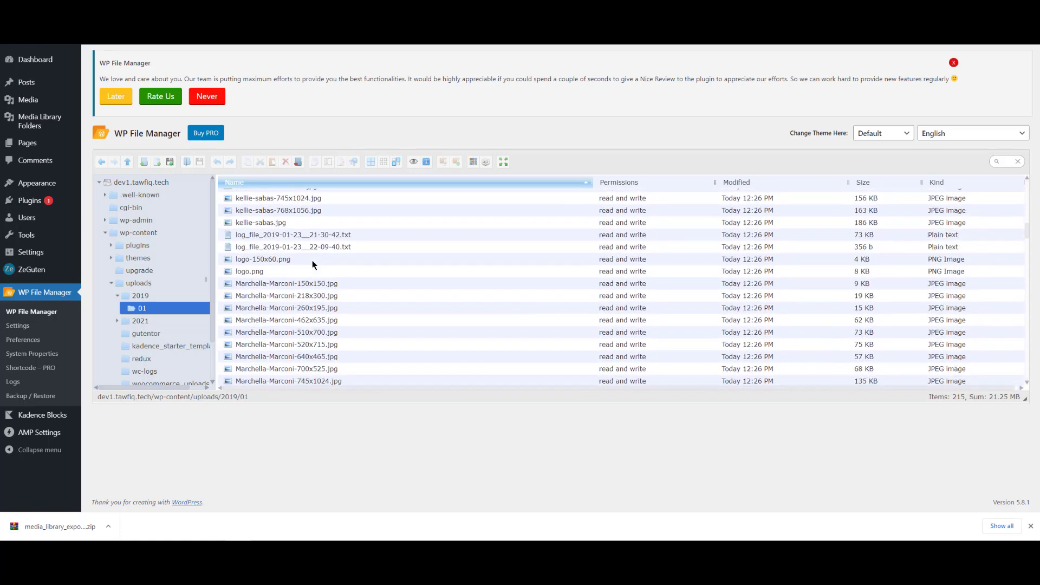
scroll("down", 3)
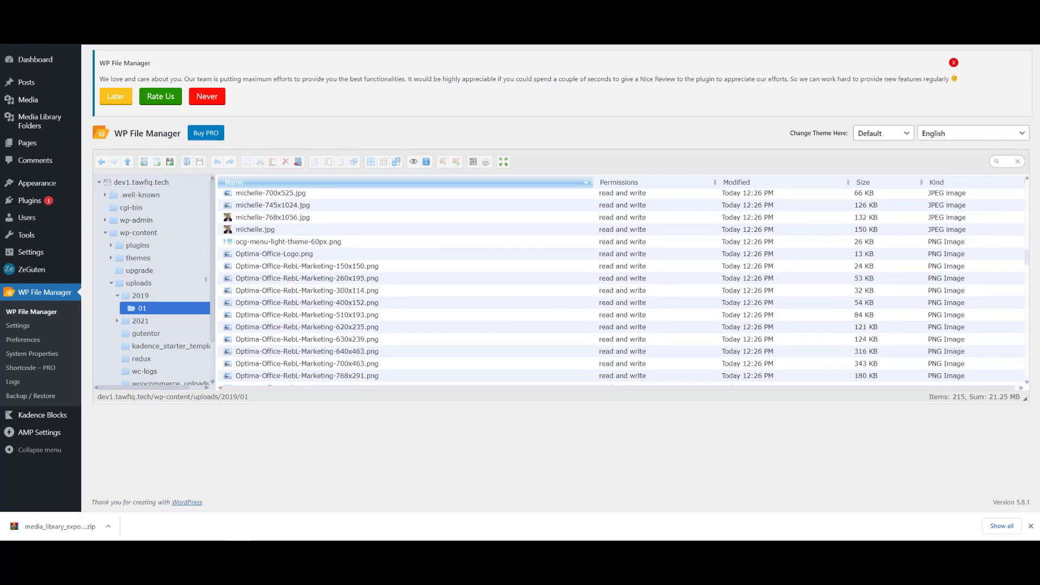
left_click(28, 100)
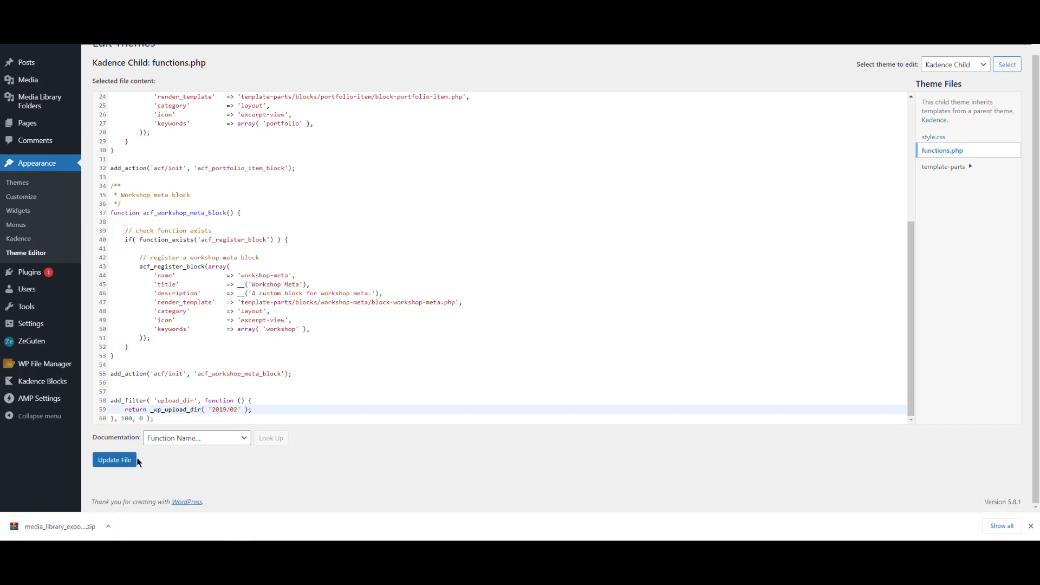
Save the filter as 2019/02 and drag all exported 02-folder files into the Media Library.
left_click(114, 460)
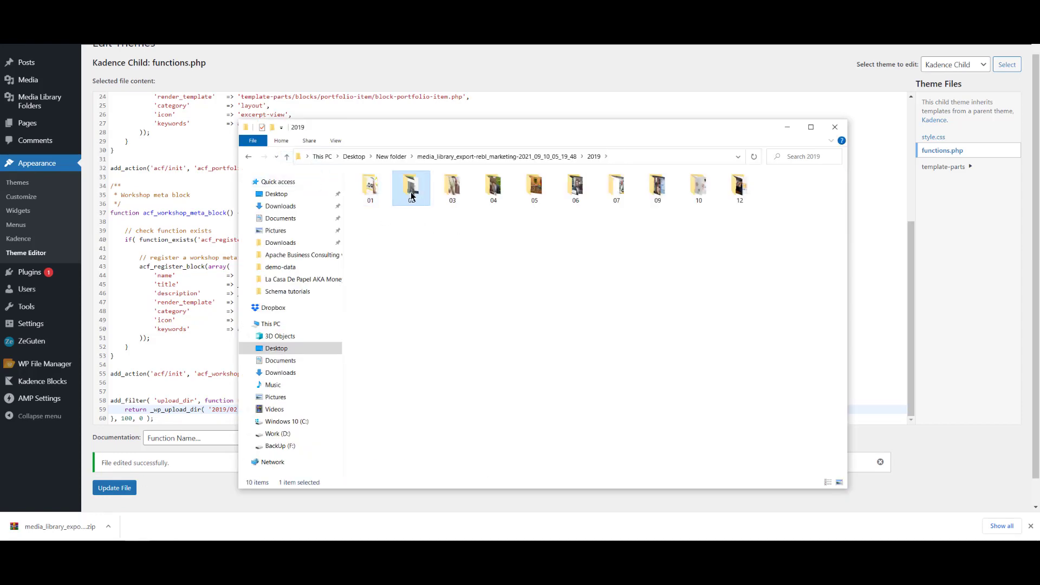
double_click(411, 188)
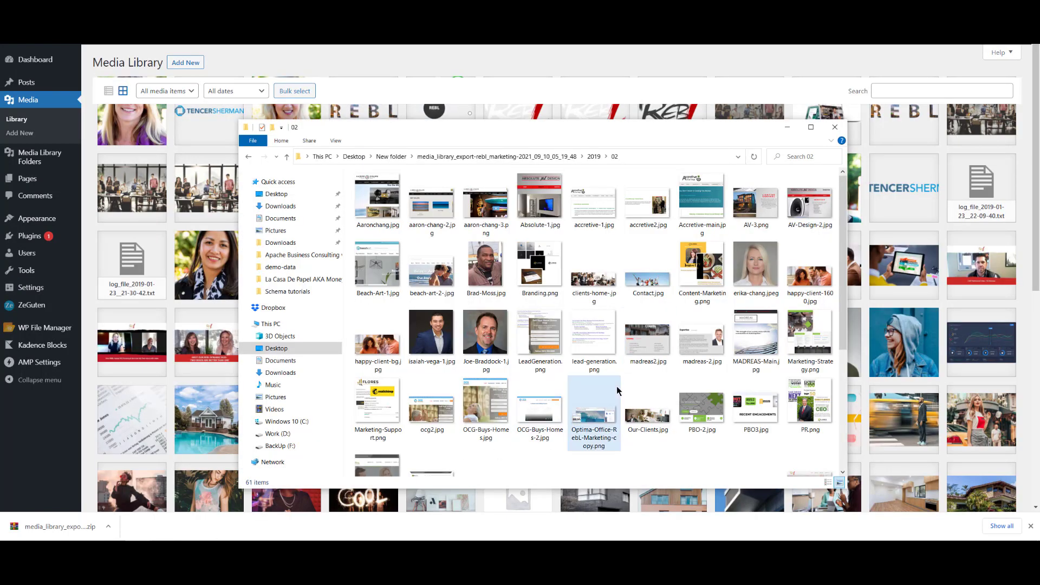
key("ctrl+a")
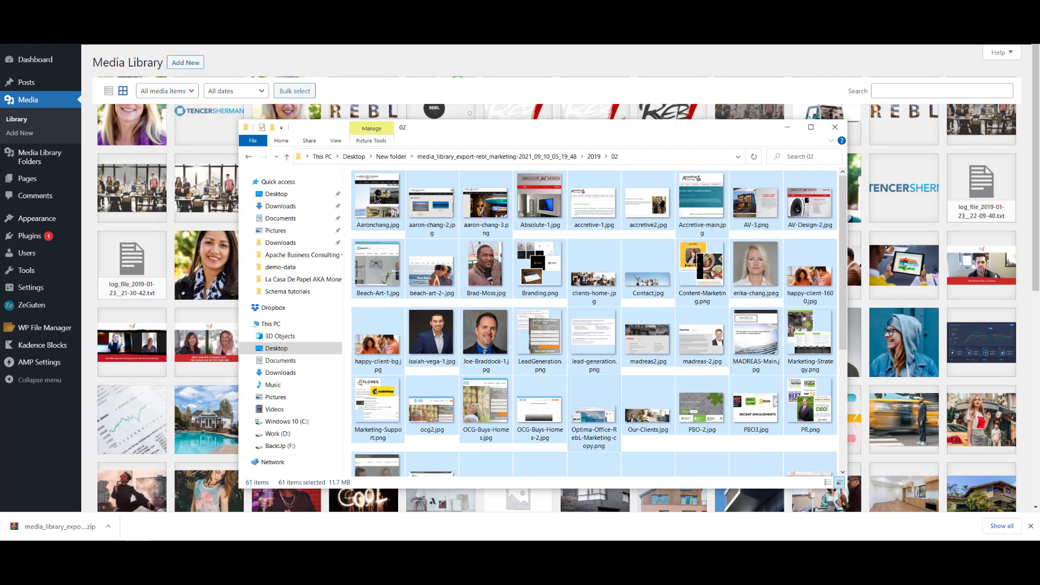
left_click(834, 127)
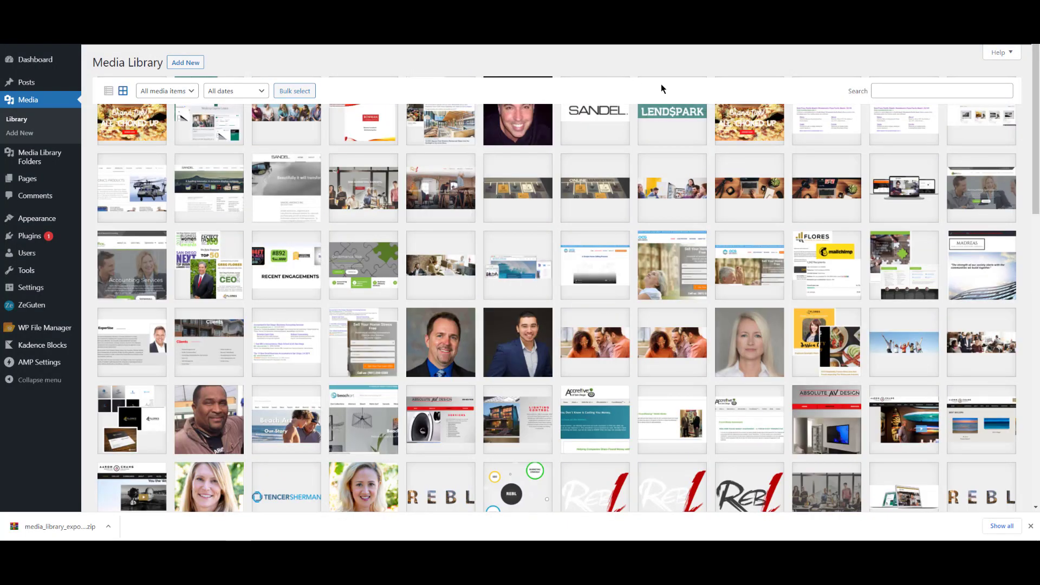
mouse_move(969, 272)
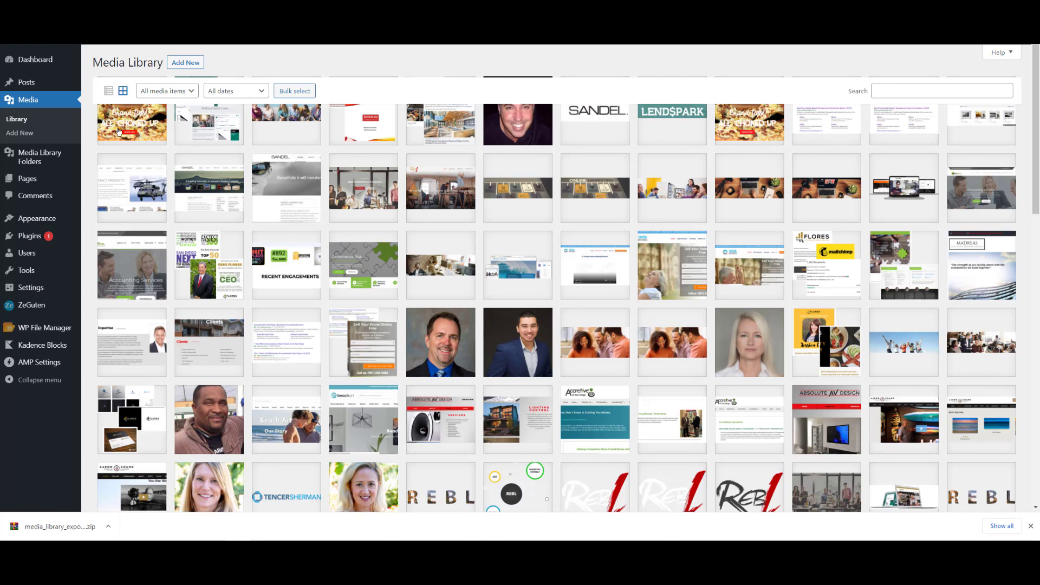
Step through the new attachments' details to confirm URLs under uploads/2019/02.
left_click(131, 123)
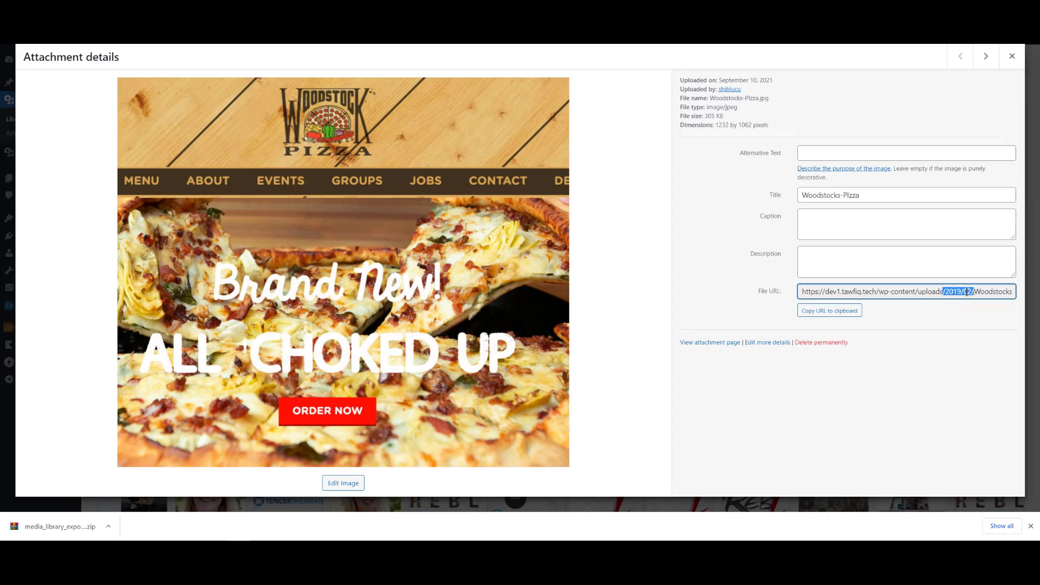
left_click(986, 56)
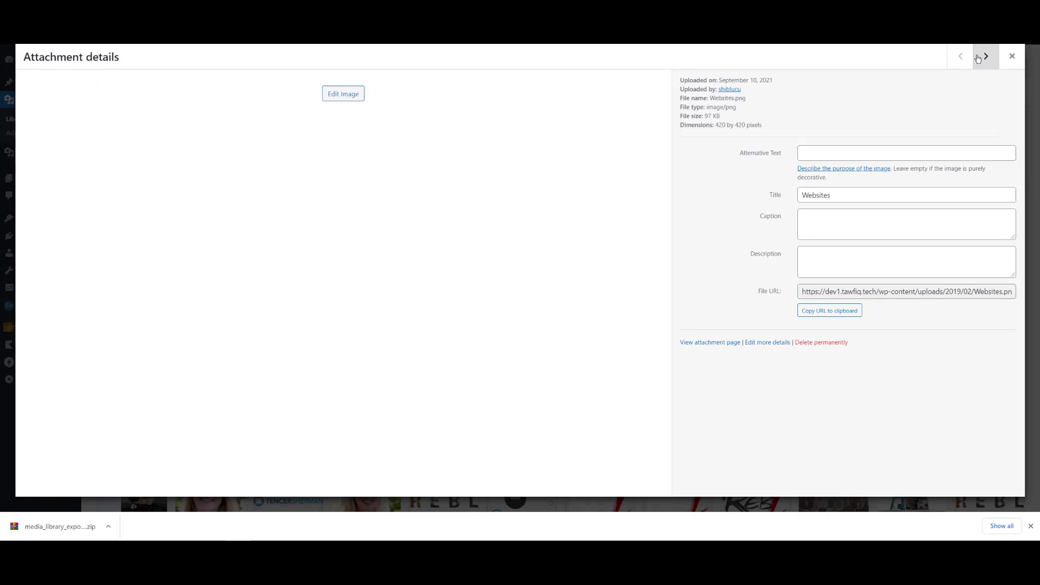
left_click(986, 55)
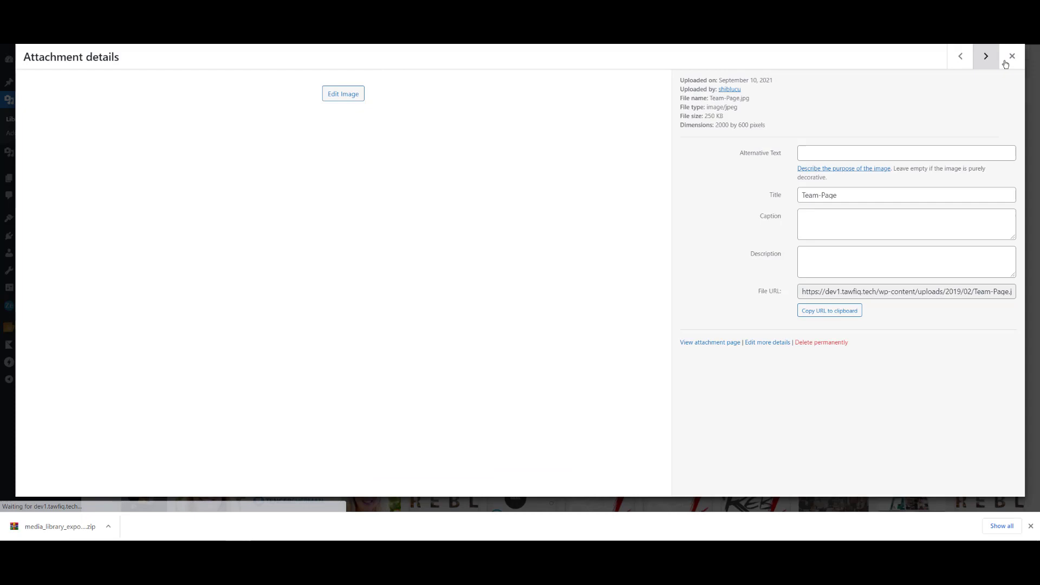